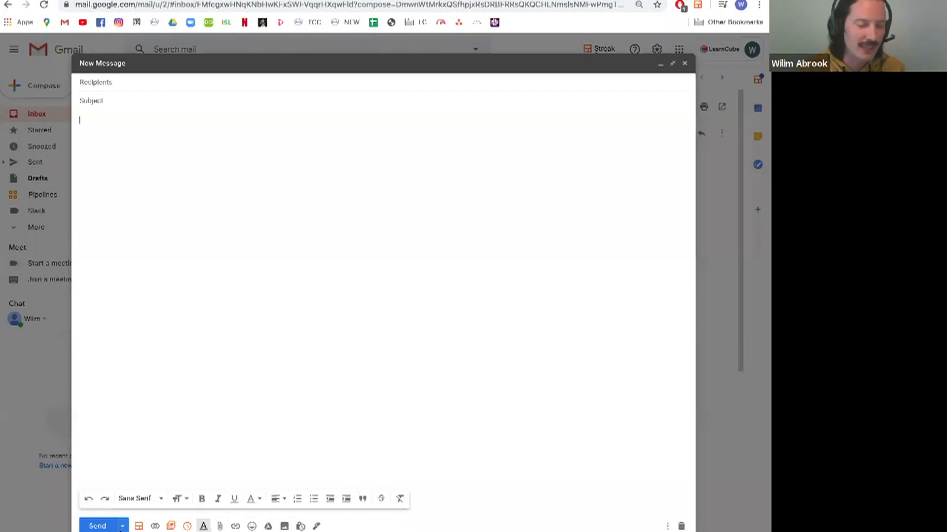
Insert the Class Reminder snippet via # into the body, then select it all for removal.
left_click(121, 525)
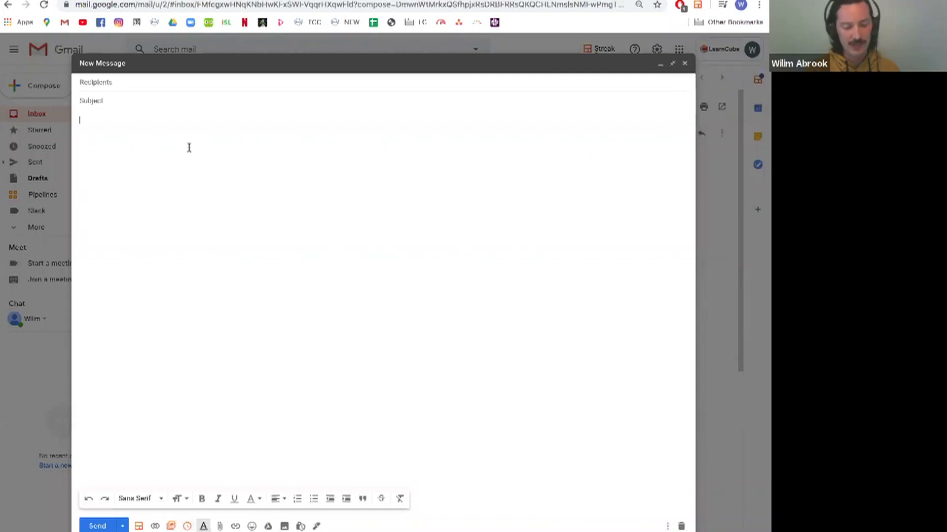
type("#")
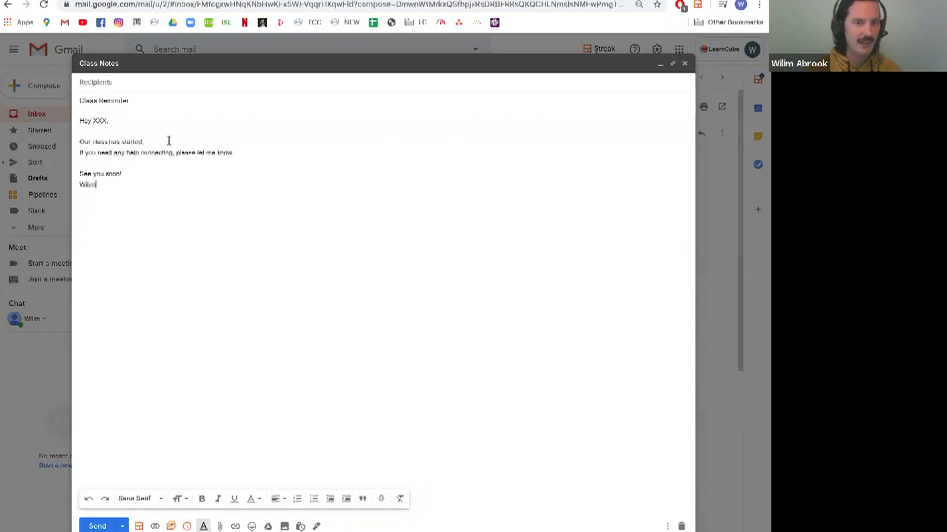
key("ctrl+a")
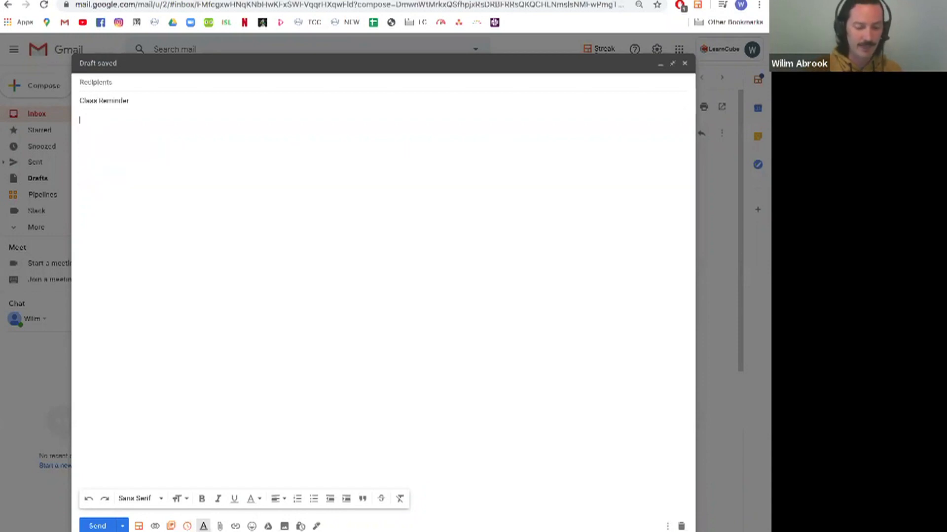
Insert the #hel snippet with the 'I hope that helps...' closing text, then clear the body again.
type("#hel")
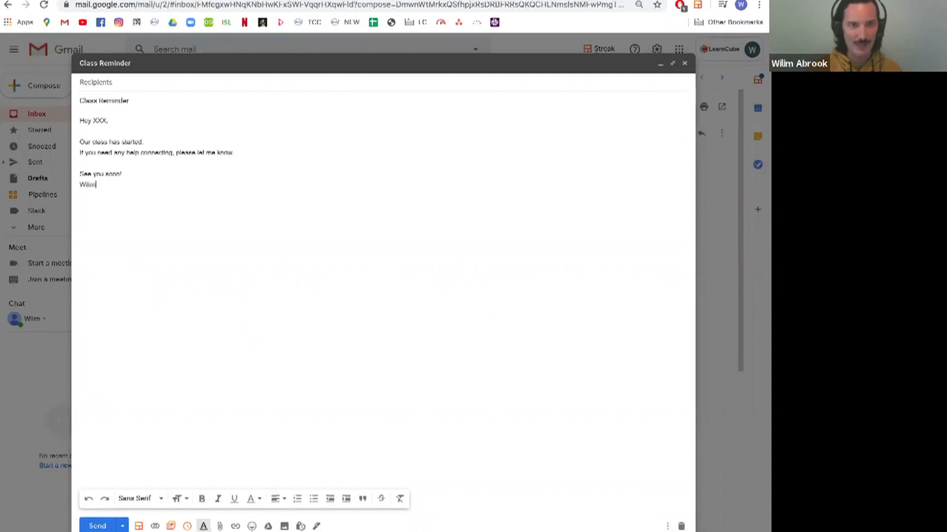
type("A")
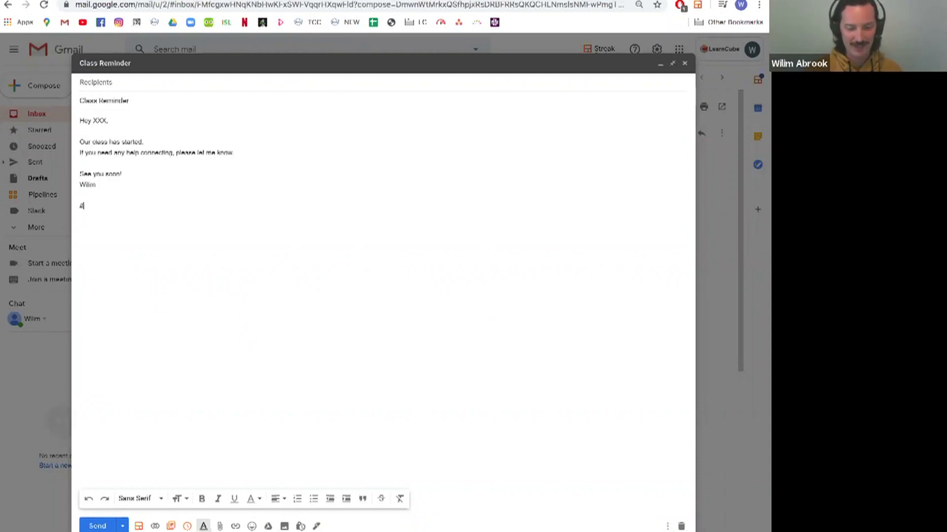
type("I hope that helps. If you have any more questions please let me know, and I'd be happy to assist you further.")
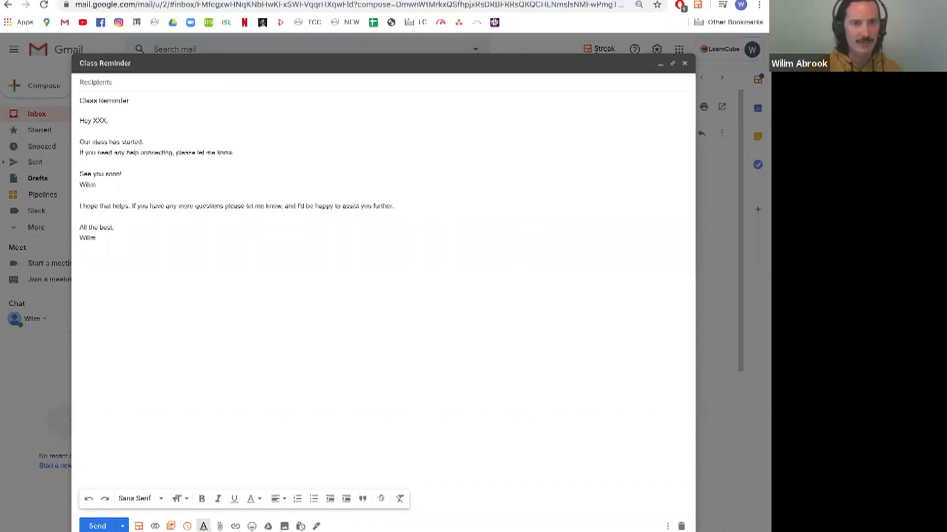
type("4")
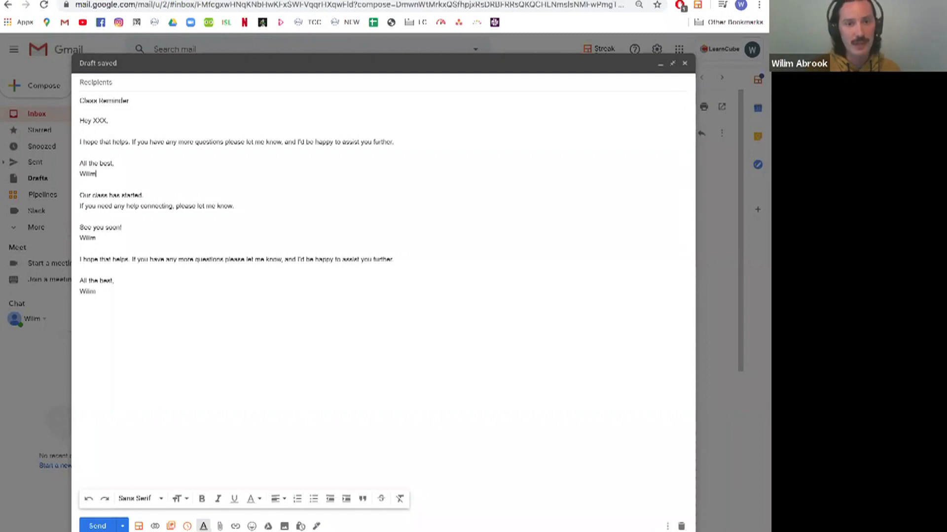
key("ctrl+a")
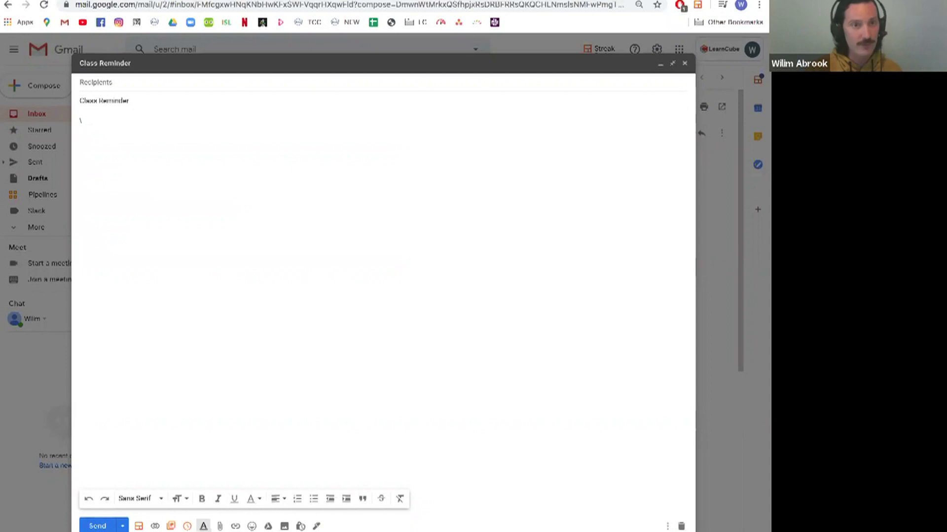
Insert the 'Trial Class with [School Name]' snippet with its class instructions and signature.
type("#")
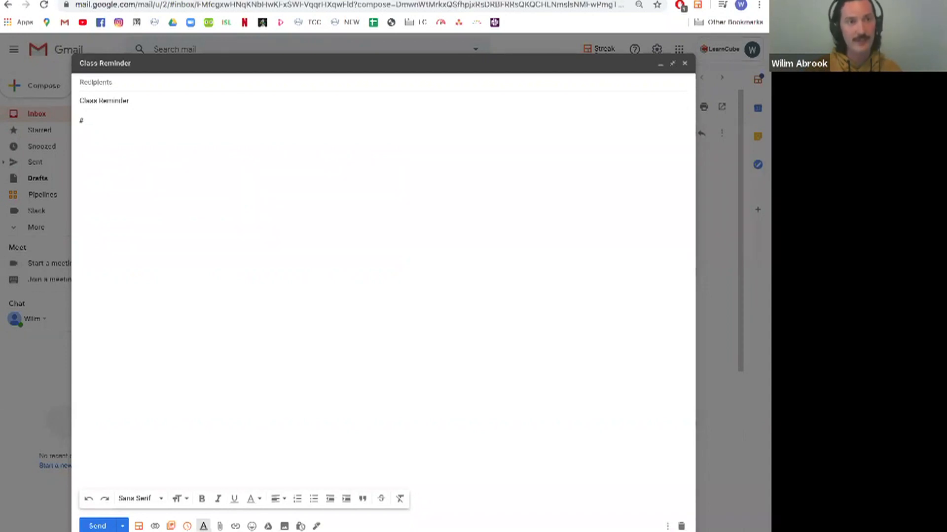
type("u")
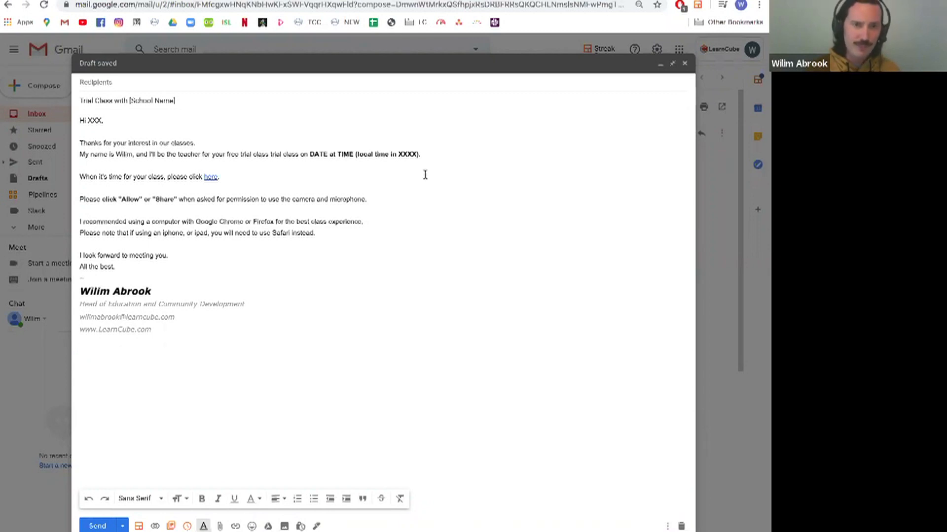
mouse_move(302, 250)
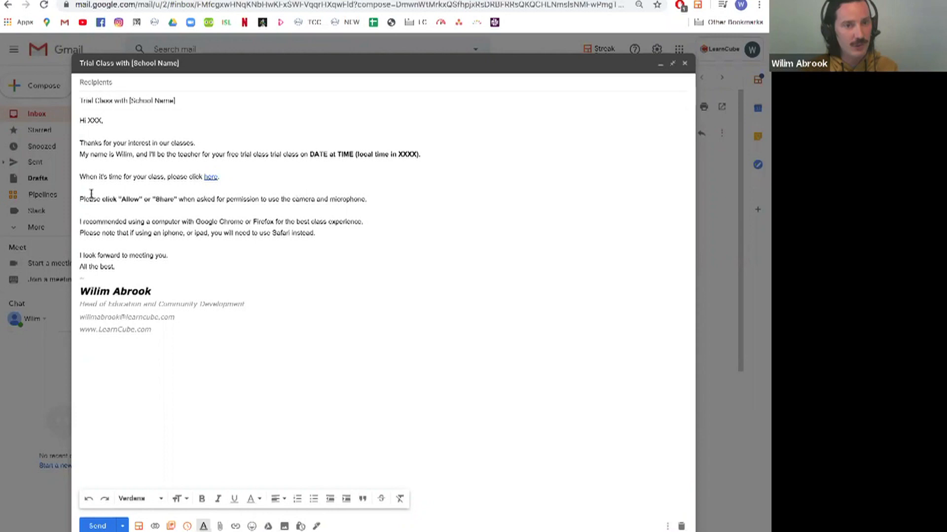
left_click_drag(103, 199, 176, 198)
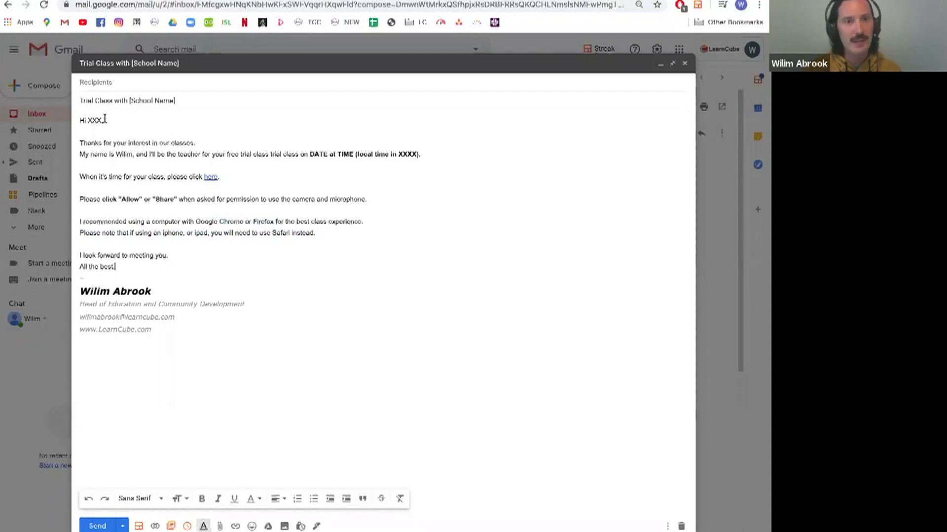
double_click(95, 120)
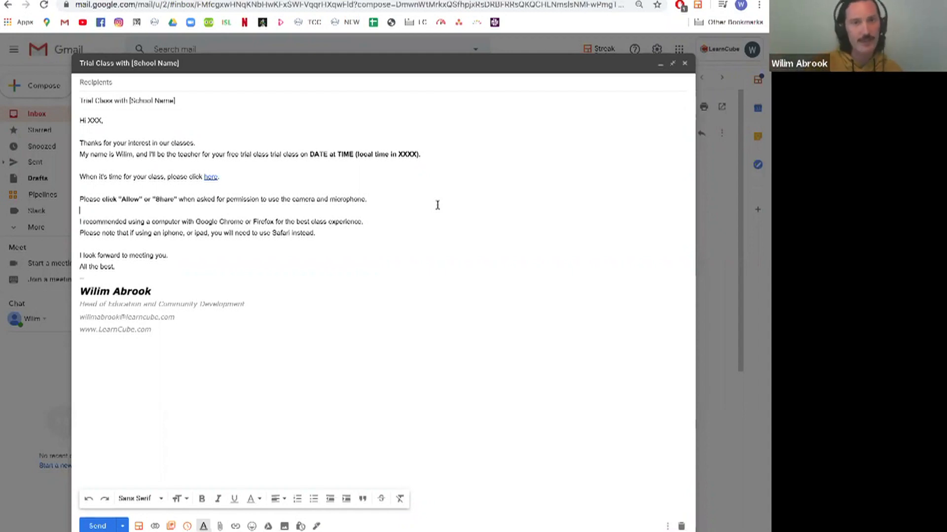
left_click_drag(310, 154, 416, 154)
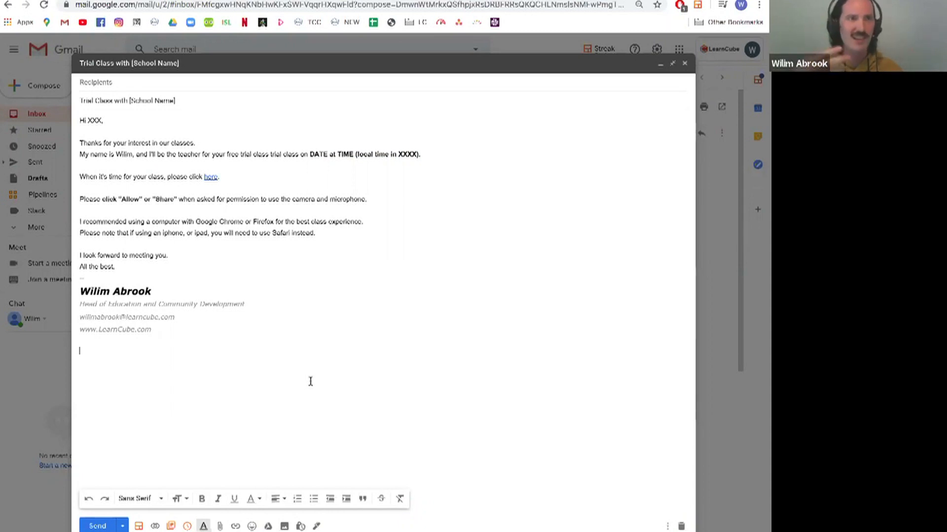
mouse_move(248, 421)
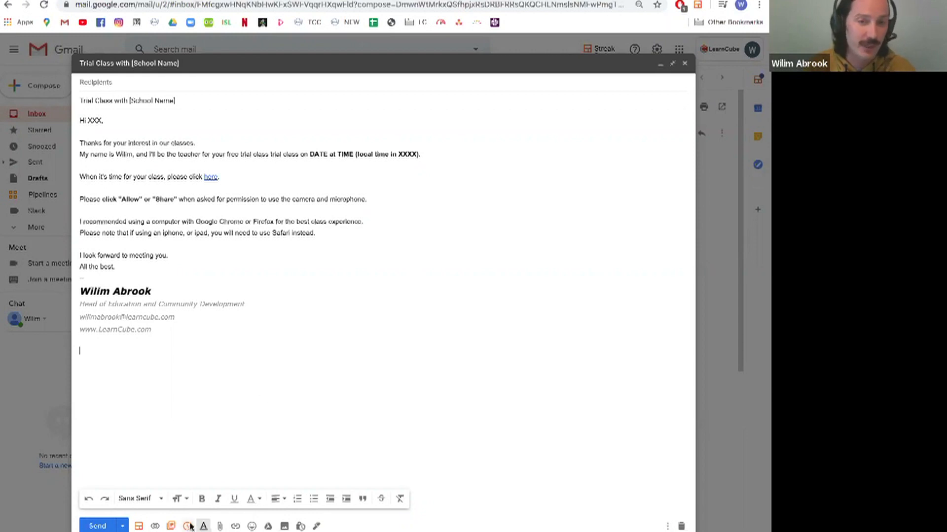
left_click(187, 526)
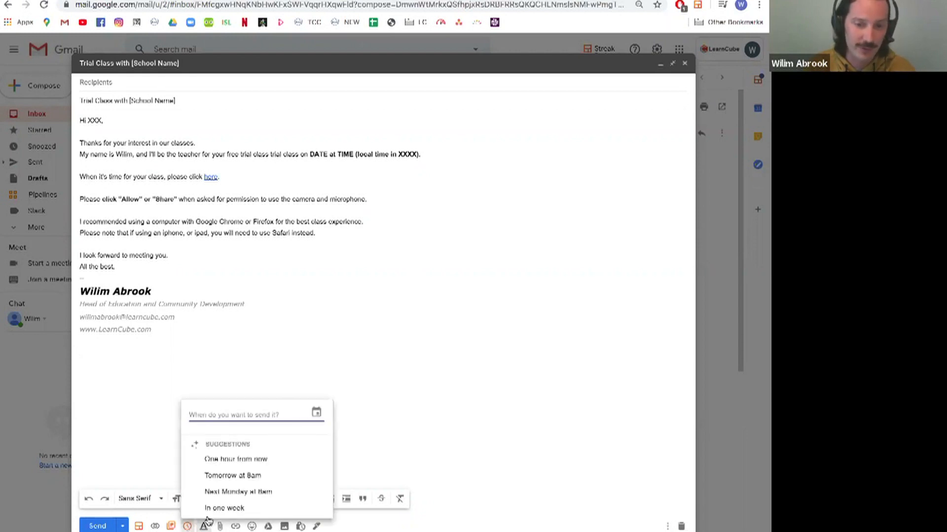
left_click(315, 413)
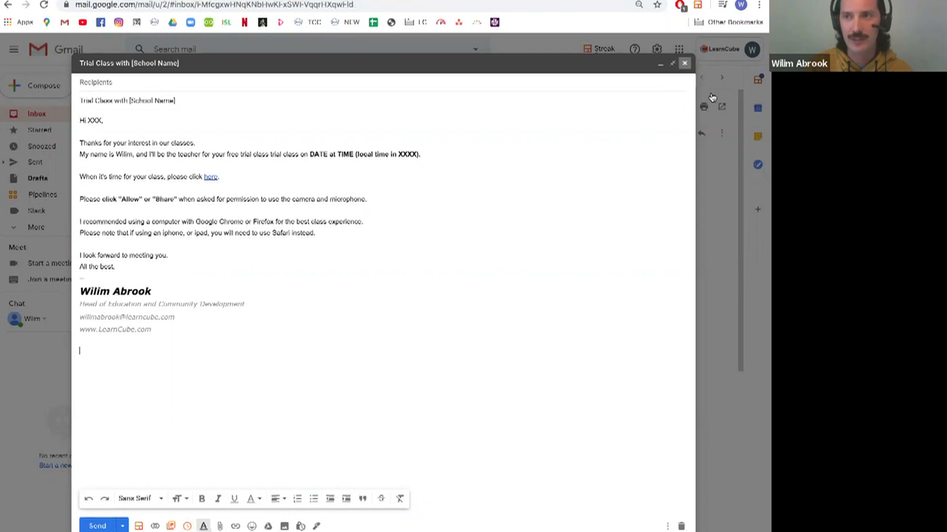
Close the draft and reach the full Gmail settings page via Quick settings.
left_click(684, 64)
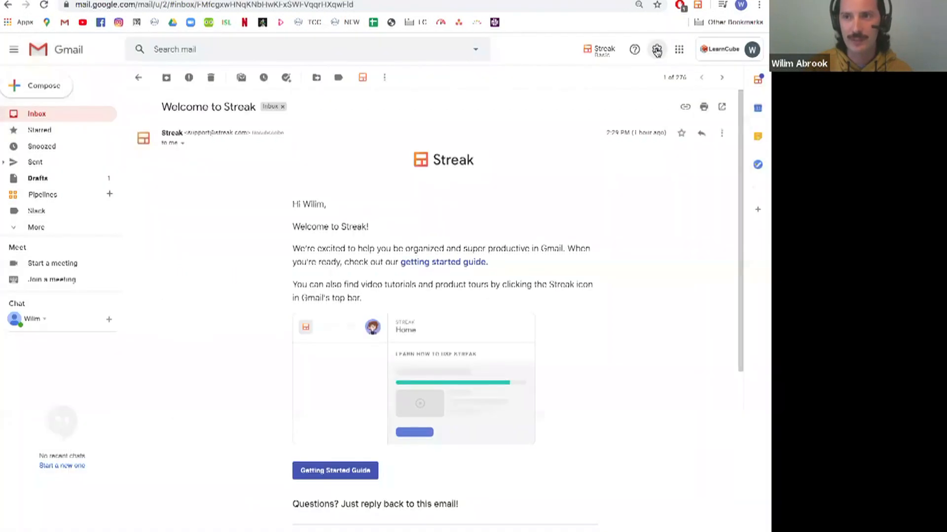
left_click(657, 49)
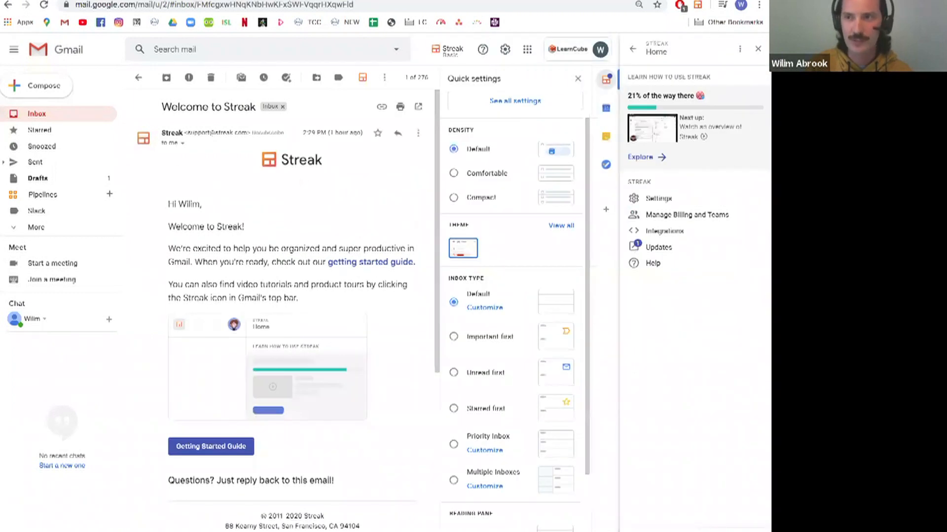
left_click(505, 49)
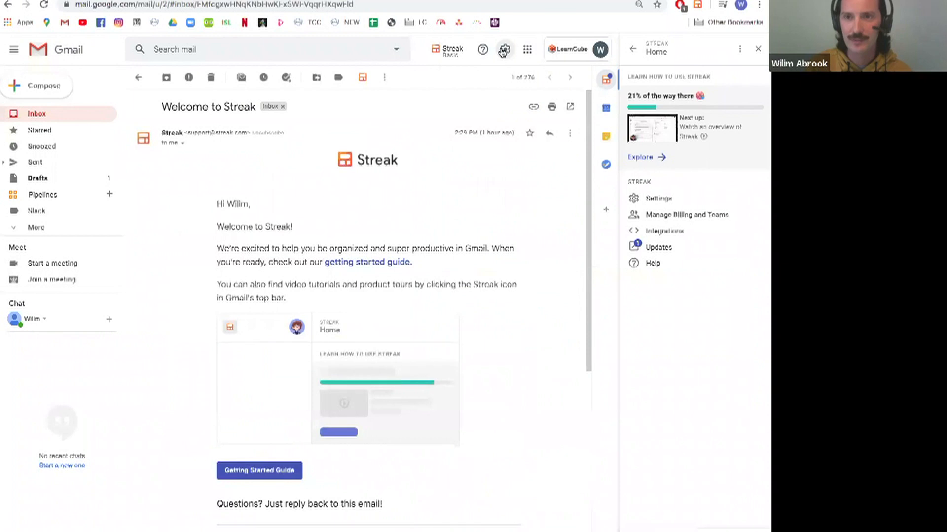
left_click(504, 49)
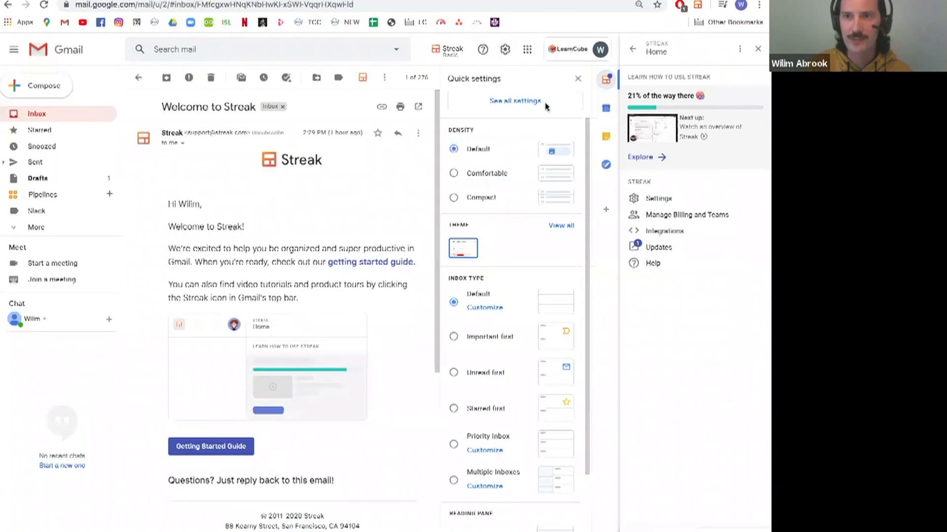
left_click(515, 101)
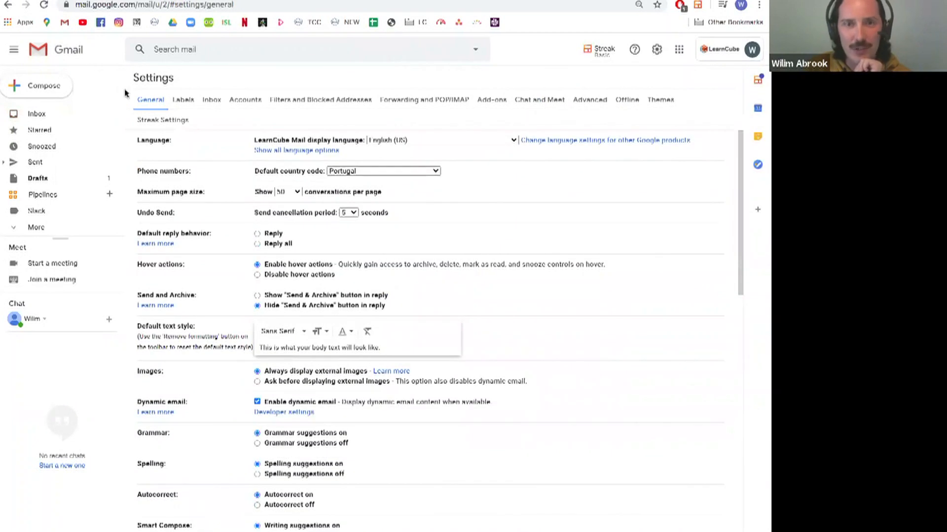
Set Track Emails by Default to Disabled in the Streak Settings section.
left_click(272, 119)
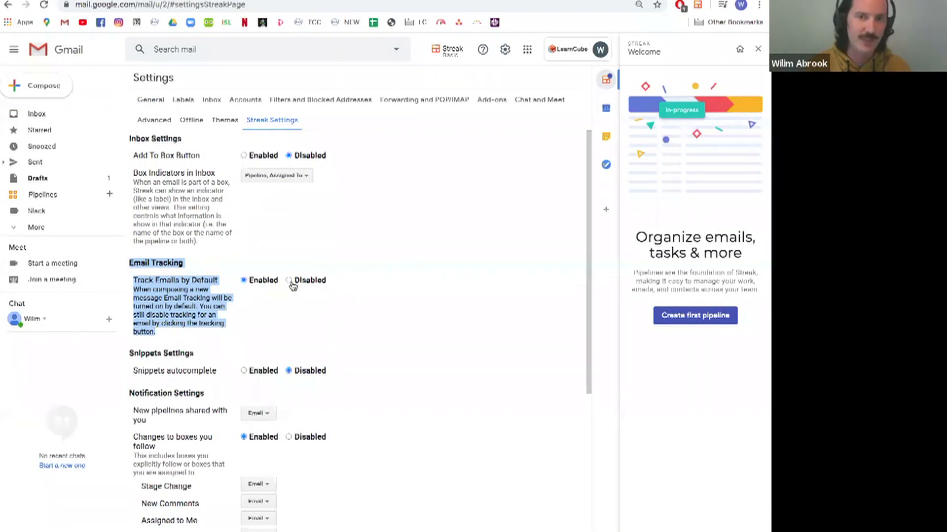
left_click(288, 279)
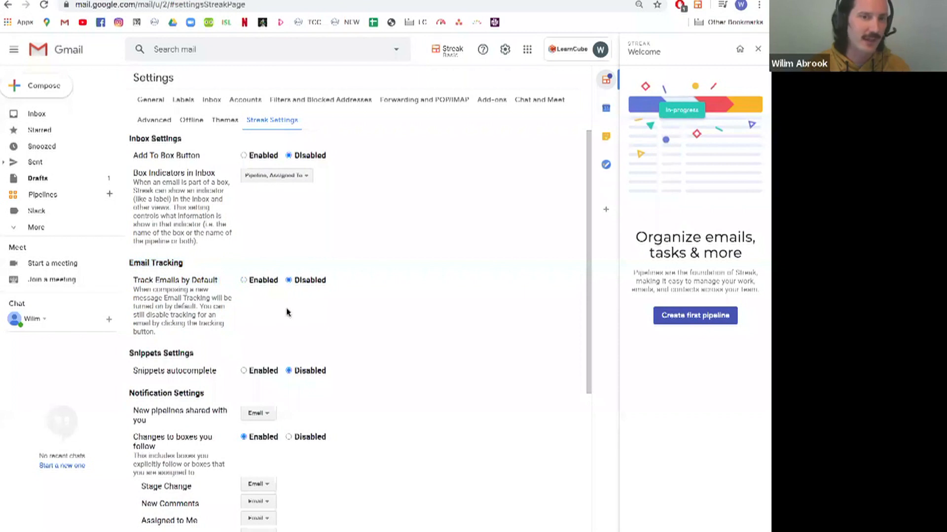